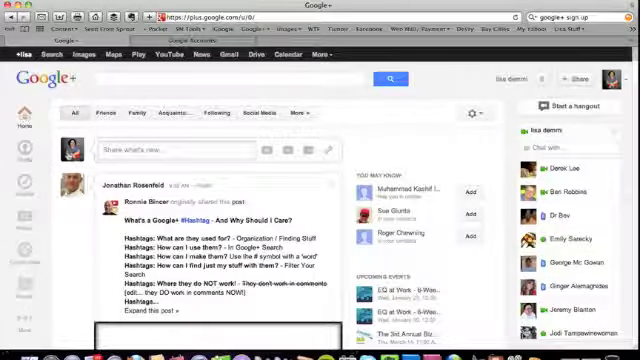
Step: Navigate from the home stream to Isa Demmi's own profile page
{"action": "left_click", "coordinate": [538, 128]}
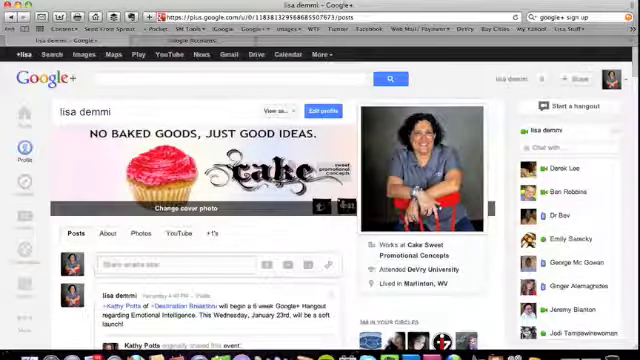
{"action": "left_click", "coordinate": [326, 110]}
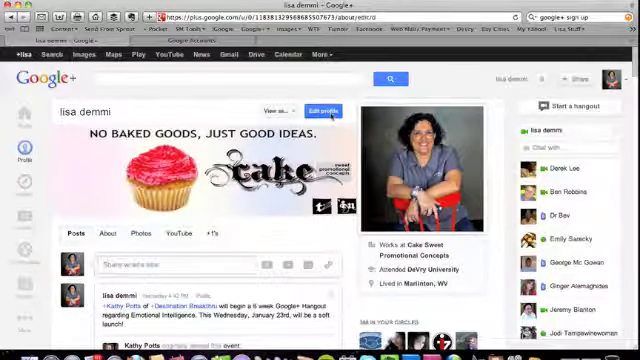
Step: Enter profile editing, review the About fields, and bring up the who-can-contact-you settings
{"action": "left_click", "coordinate": [322, 110]}
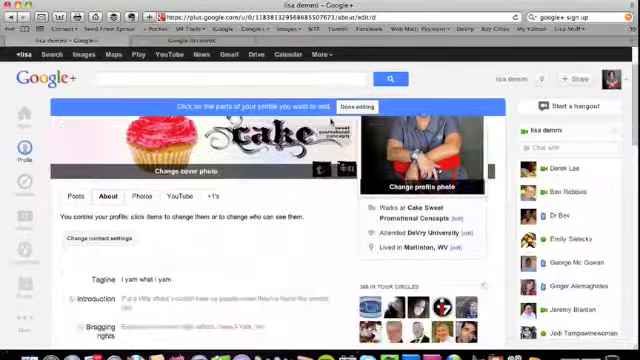
{"action": "scroll", "scroll_direction": "down", "scroll_amount": 3}
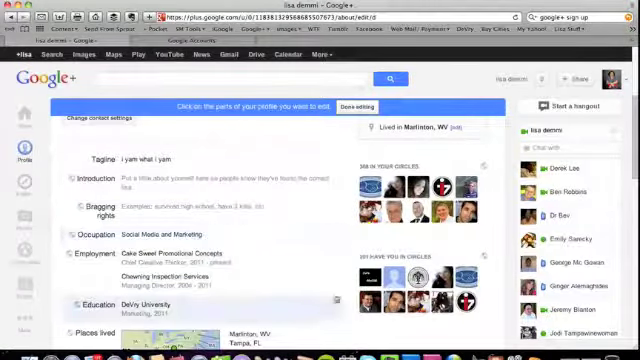
{"action": "scroll", "scroll_direction": "down", "scroll_amount": 3}
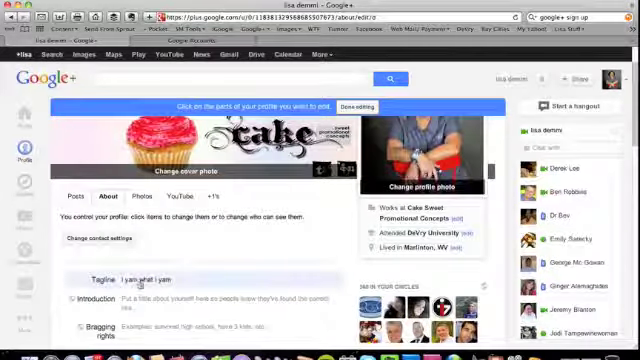
{"action": "scroll", "scroll_direction": "down", "scroll_amount": 3}
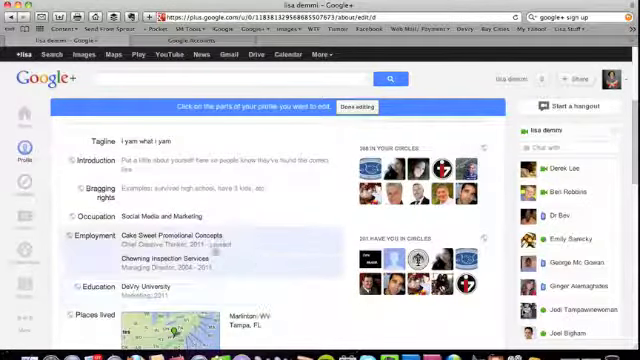
{"action": "scroll", "scroll_direction": "down", "scroll_amount": 3}
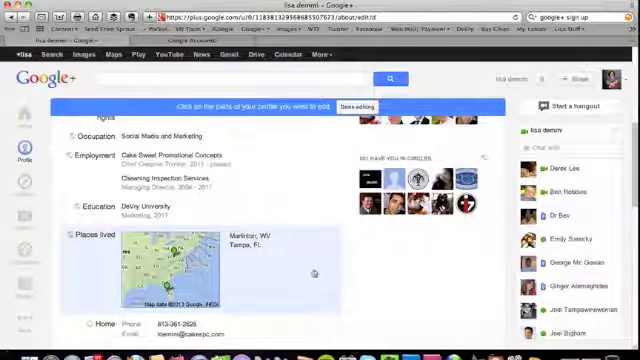
{"action": "scroll", "scroll_direction": "up", "scroll_amount": 3}
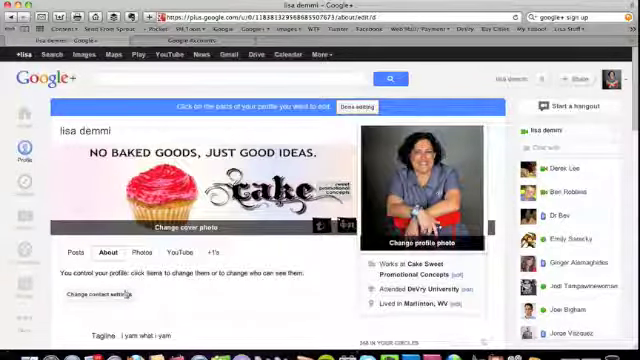
{"action": "left_click", "coordinate": [102, 292]}
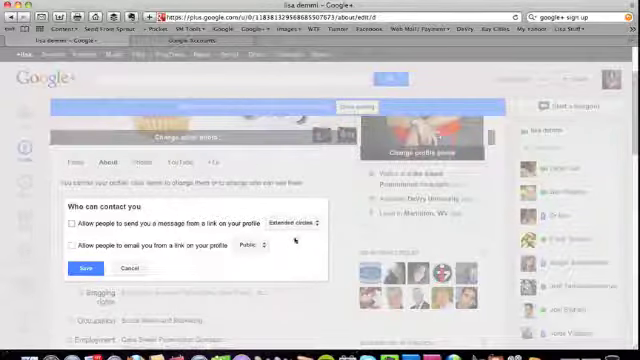
Step: Enable messaging and email permissions with a chosen audience and save the contact settings
{"action": "left_click", "coordinate": [70, 222]}
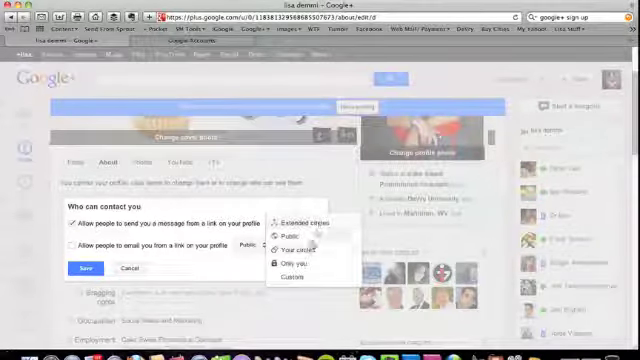
{"action": "left_click", "coordinate": [288, 248]}
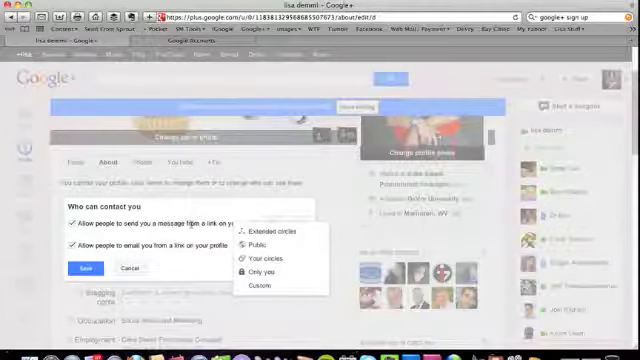
{"action": "left_click", "coordinate": [84, 268]}
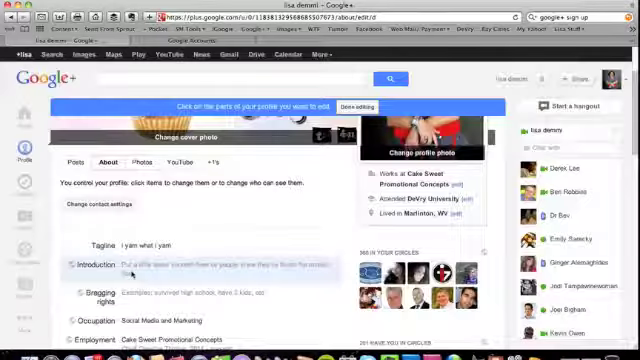
{"action": "left_click", "coordinate": [76, 160]}
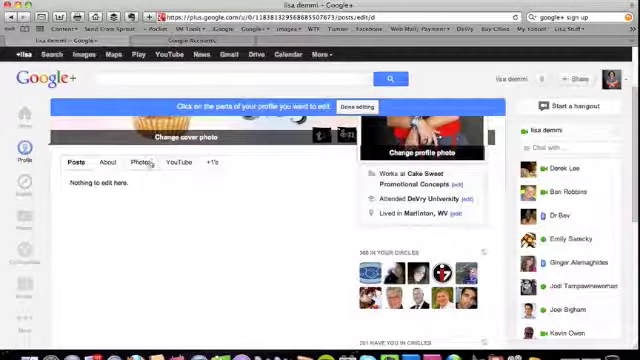
{"action": "left_click", "coordinate": [144, 160]}
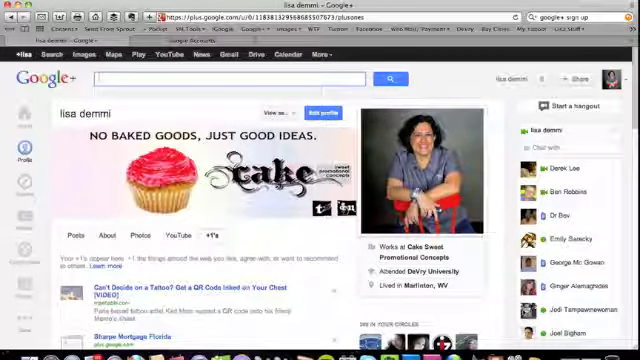
{"action": "type", "text": "be"}
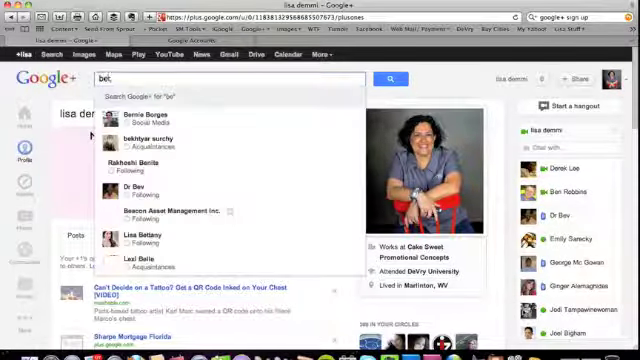
{"action": "type", "text": "berni"}
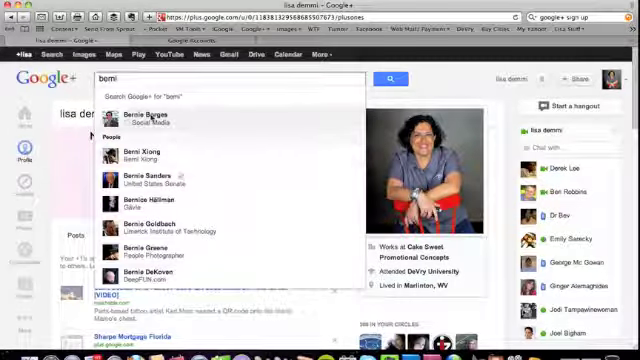
{"action": "left_click", "coordinate": [144, 116]}
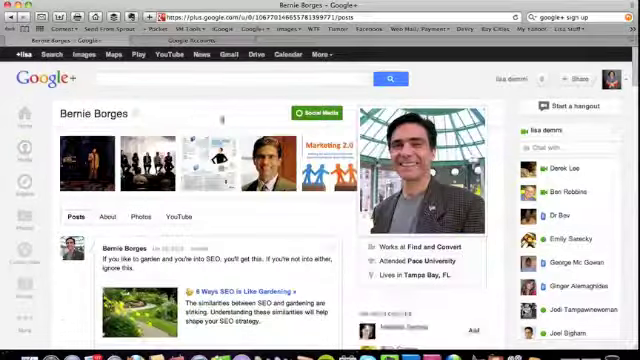
Step: Add Bernie Borges to one of your circles via Add to circles
{"action": "left_click", "coordinate": [312, 110]}
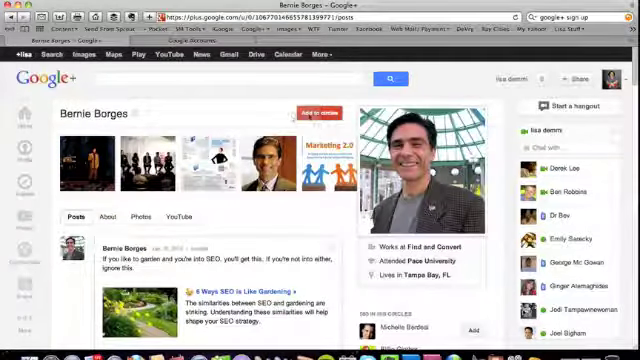
{"action": "left_click", "coordinate": [318, 112]}
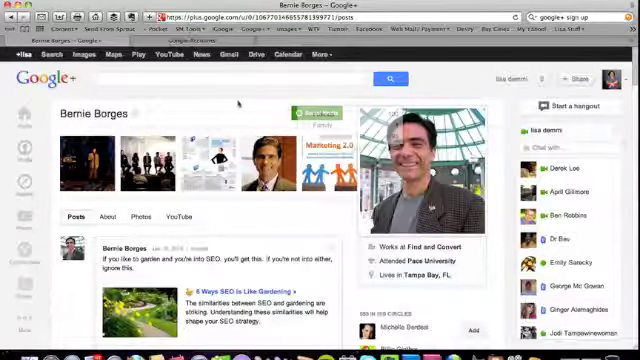
{"action": "left_click", "coordinate": [318, 112]}
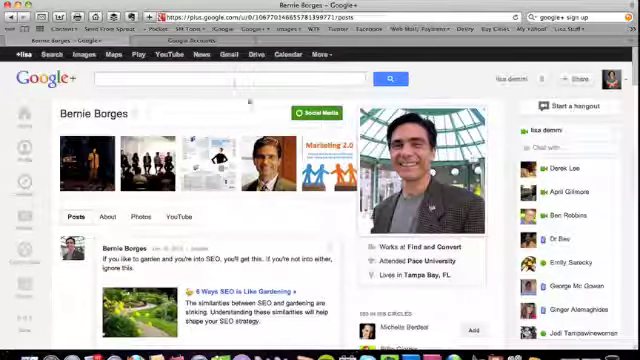
{"action": "scroll", "scroll_direction": "down", "scroll_amount": 3}
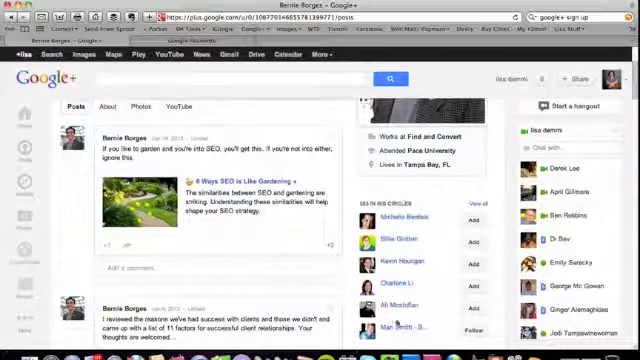
{"action": "scroll", "scroll_direction": "down", "scroll_amount": 3}
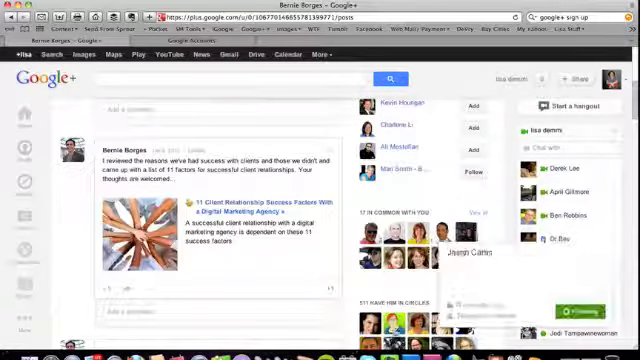
{"action": "scroll", "scroll_direction": "down", "scroll_amount": 3}
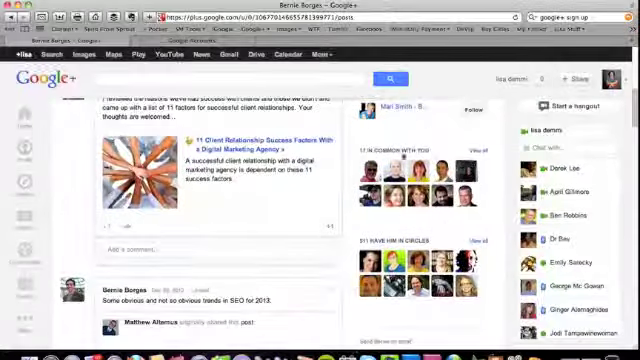